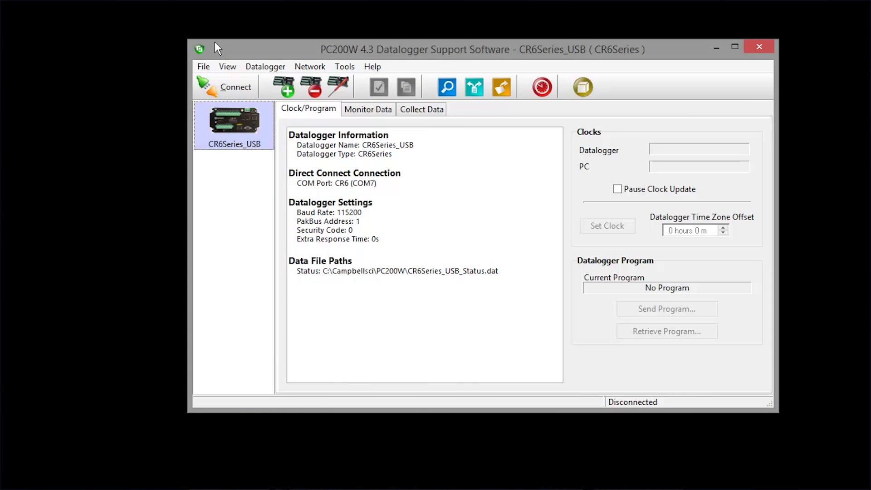
mouse_move(272, 146)
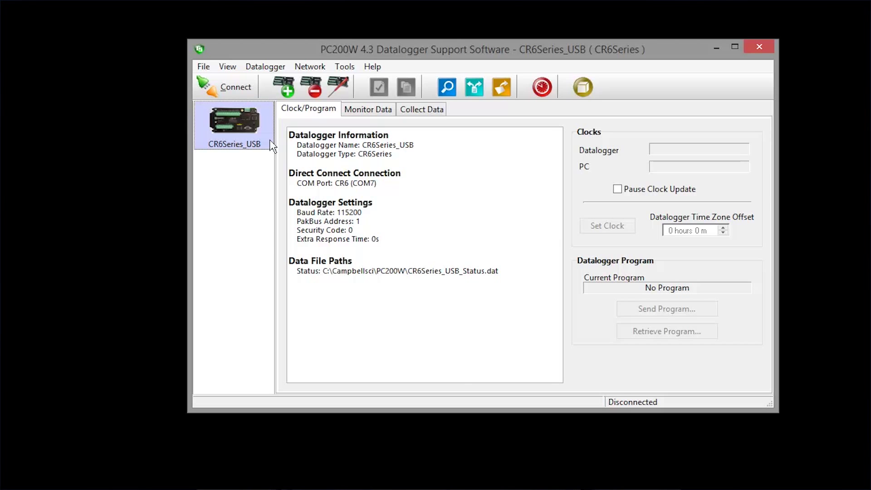
Connect to the CR6Series_USB datalogger from the station list
click(236, 86)
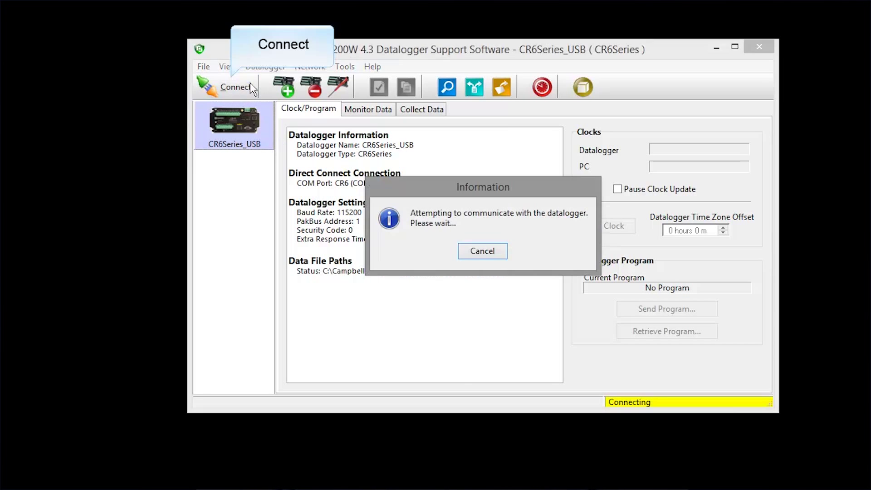
Once connected, start Send Program on the Clock/Program tab
click(667, 309)
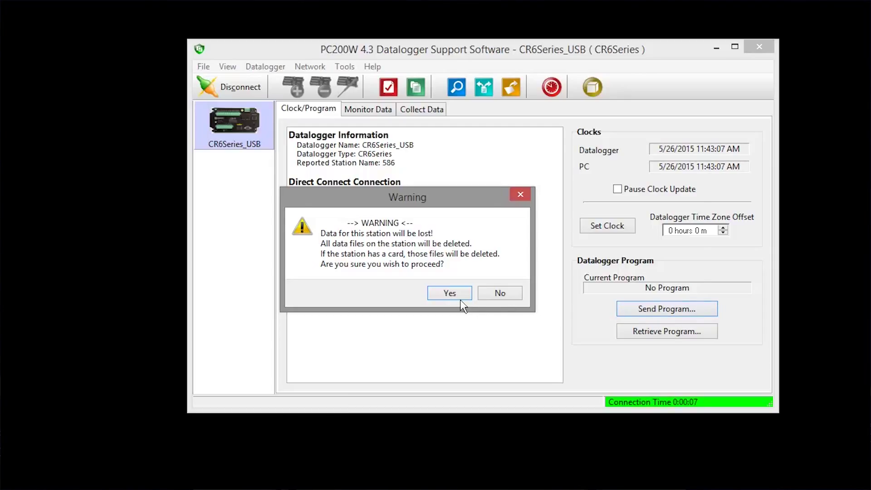
Accept the data-loss warning and send Tutorial1.CR6 from the SCWin folder
click(449, 293)
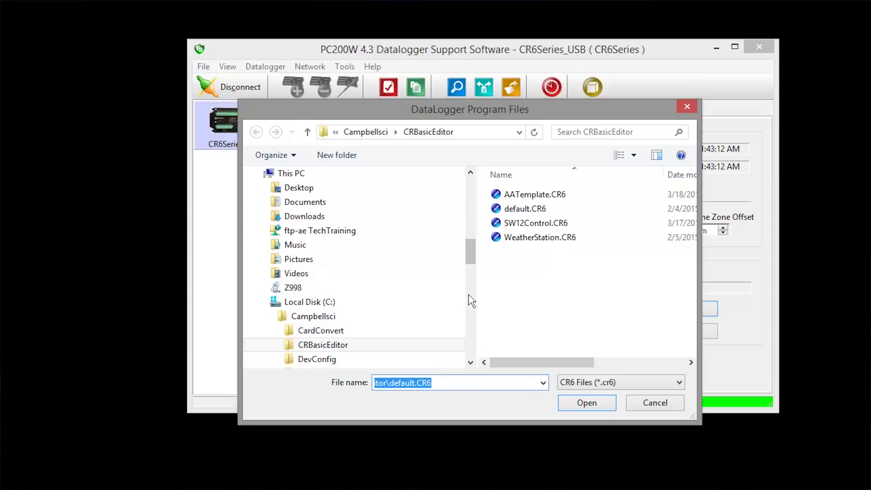
mouse_move(387, 235)
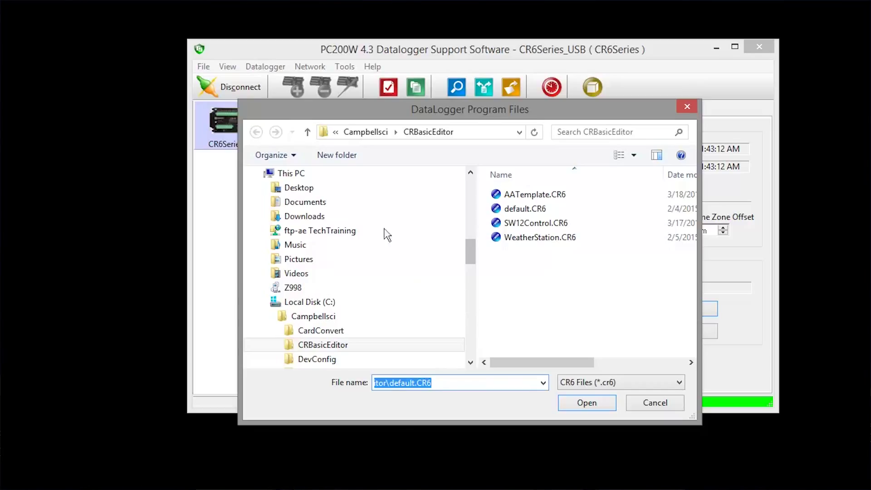
click(313, 316)
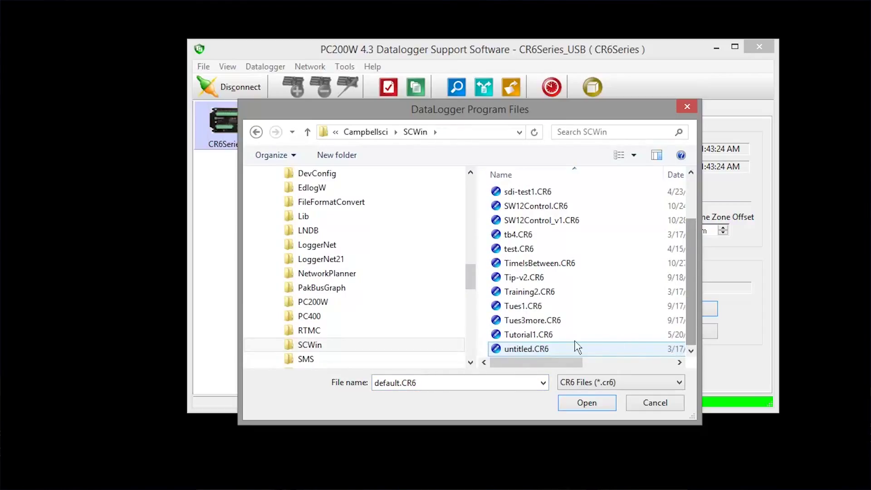
click(527, 334)
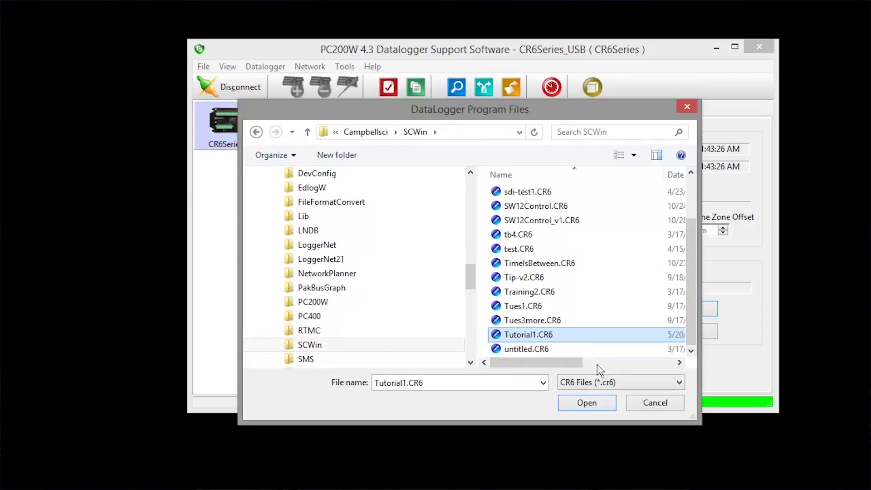
click(587, 403)
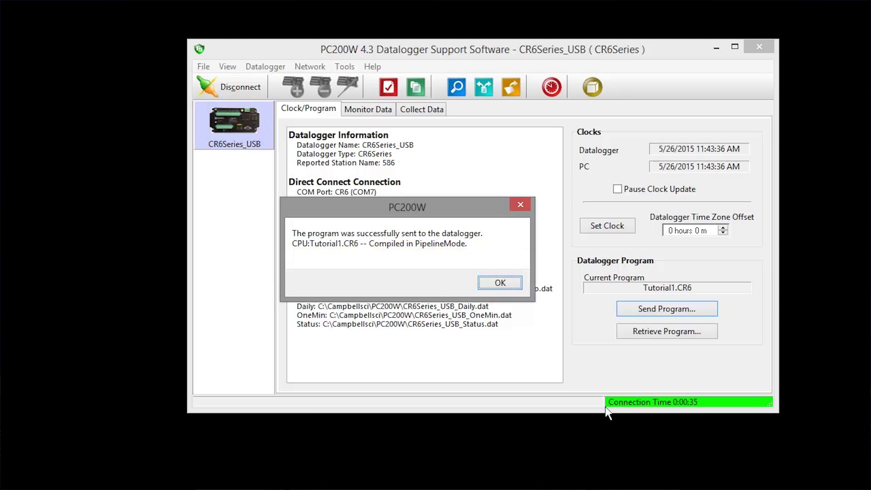
mouse_move(528, 356)
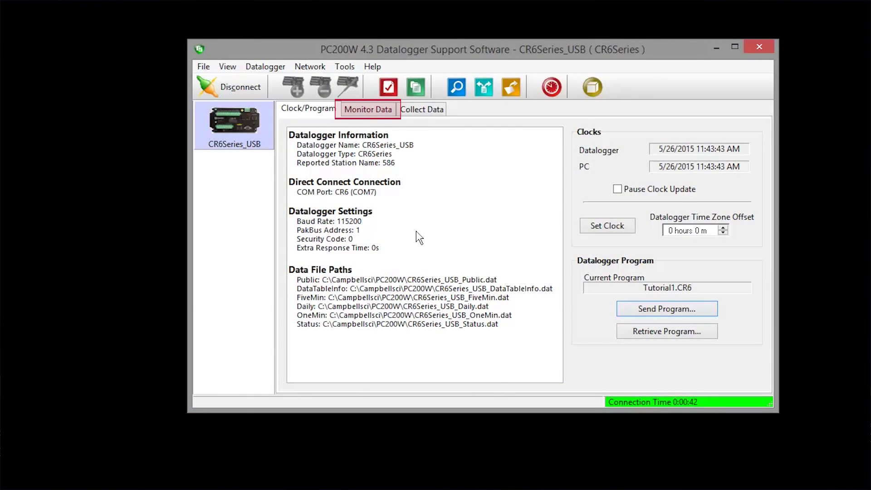
Monitor live Public values and choose the OneMin table to add
click(368, 109)
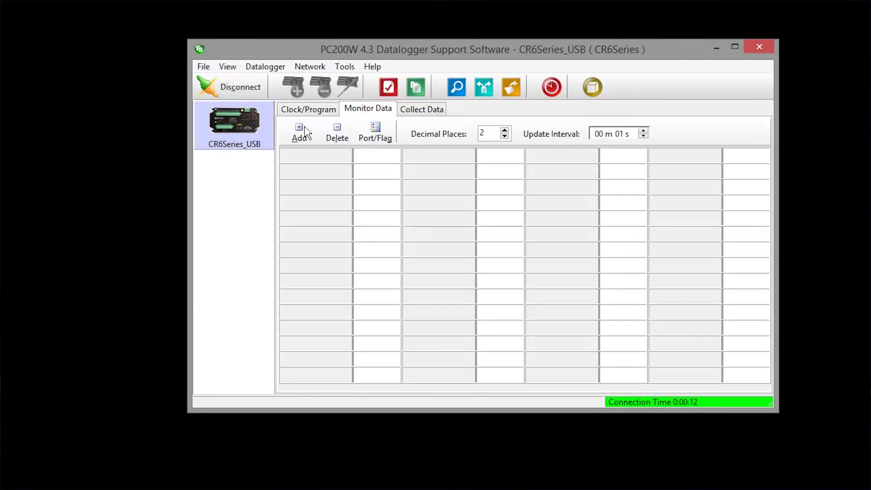
click(299, 133)
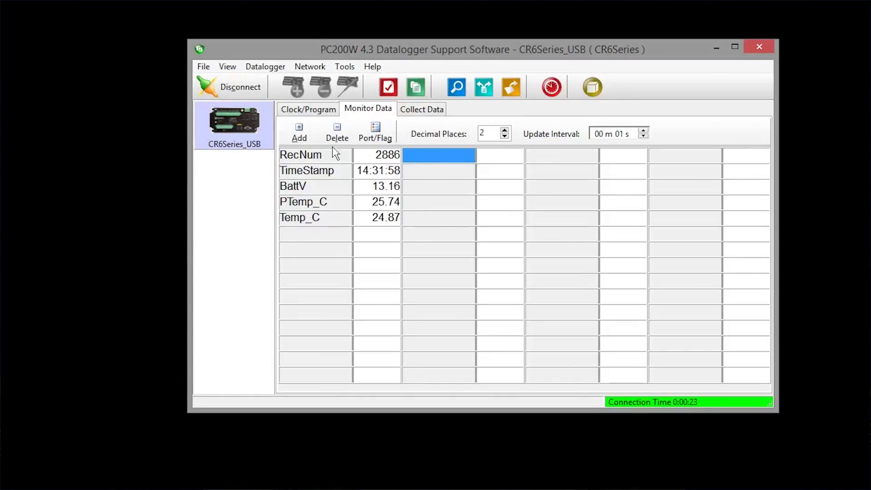
click(299, 132)
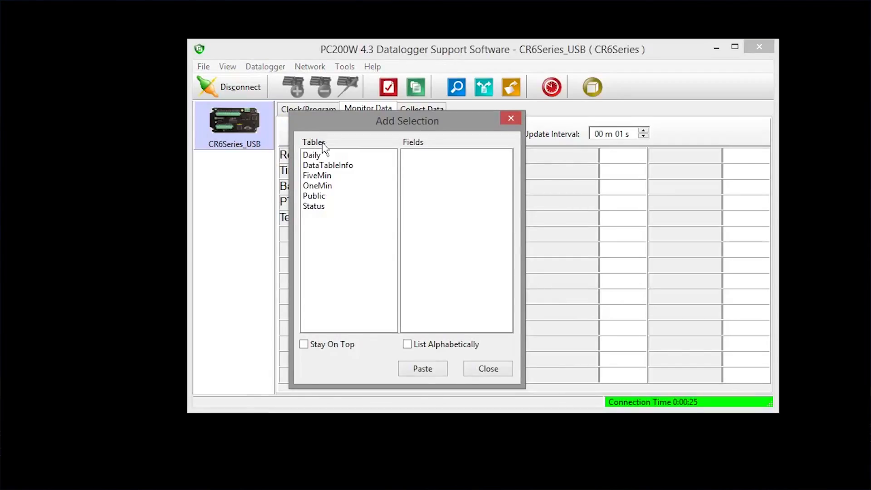
click(317, 185)
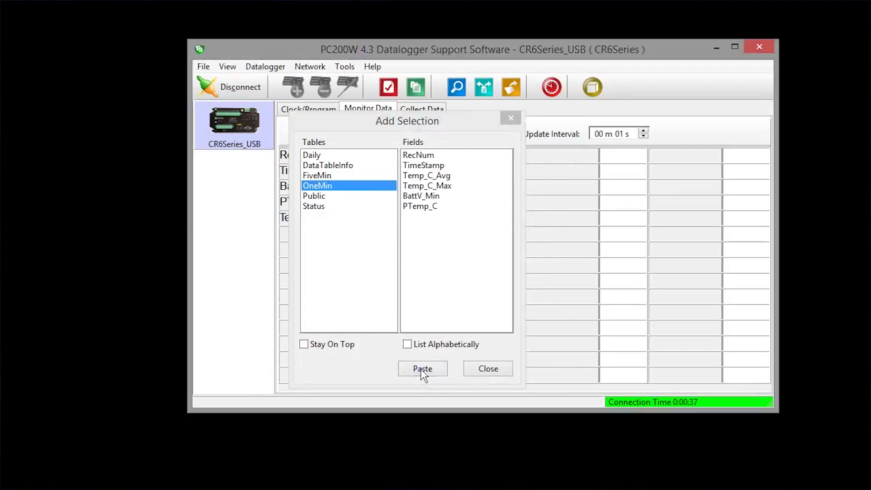
Add the OneMin and FiveMin fields to the monitor grid, then go to Collect Data
click(317, 175)
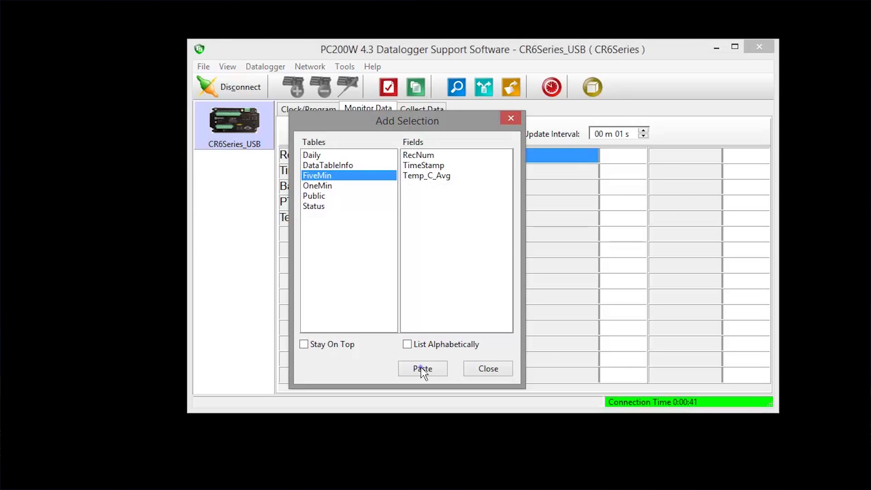
click(487, 369)
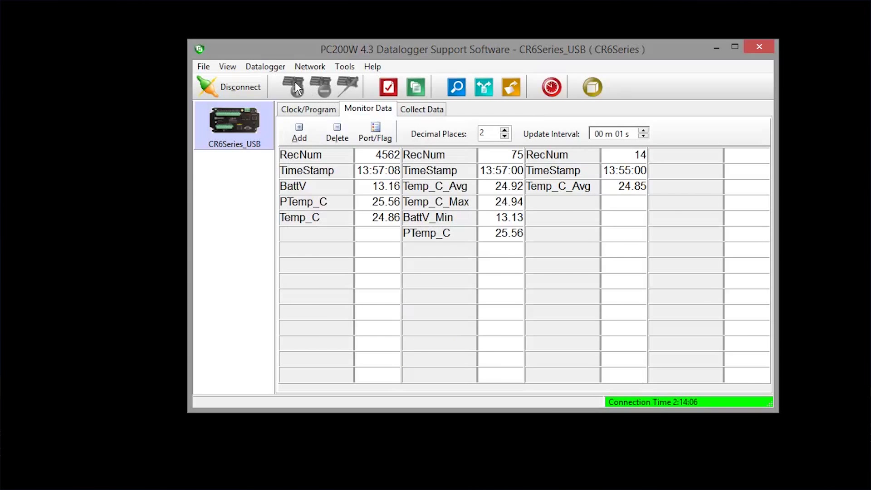
click(421, 109)
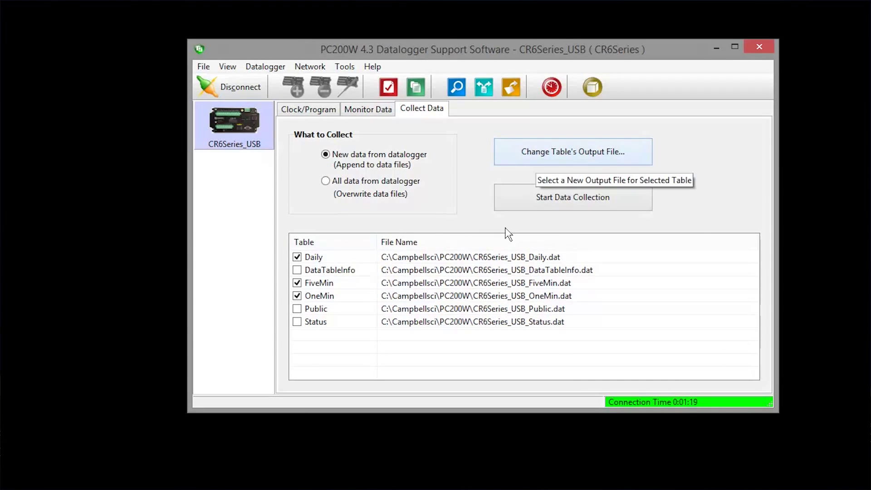
Collect new OneMin, Daily and FiveMin data and view the OneMin file
click(573, 197)
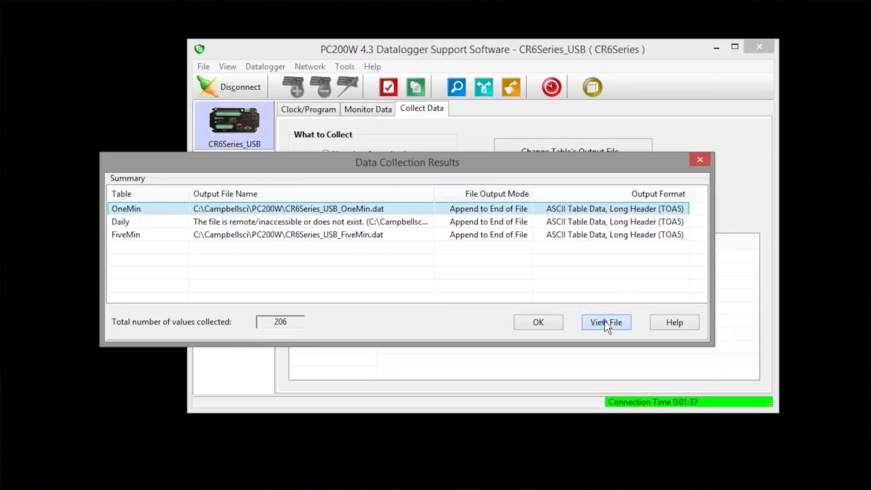
click(605, 322)
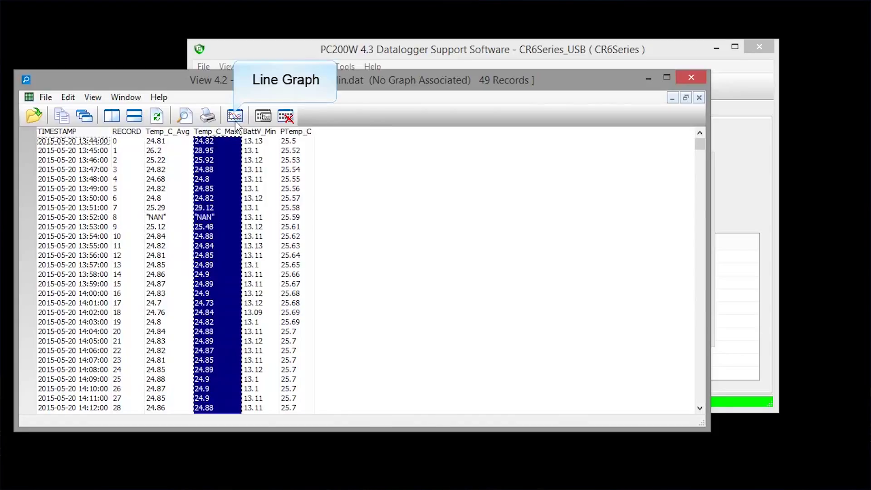
Plot Temp_C_Max as a line graph, close View 4.2, and disconnect
click(234, 116)
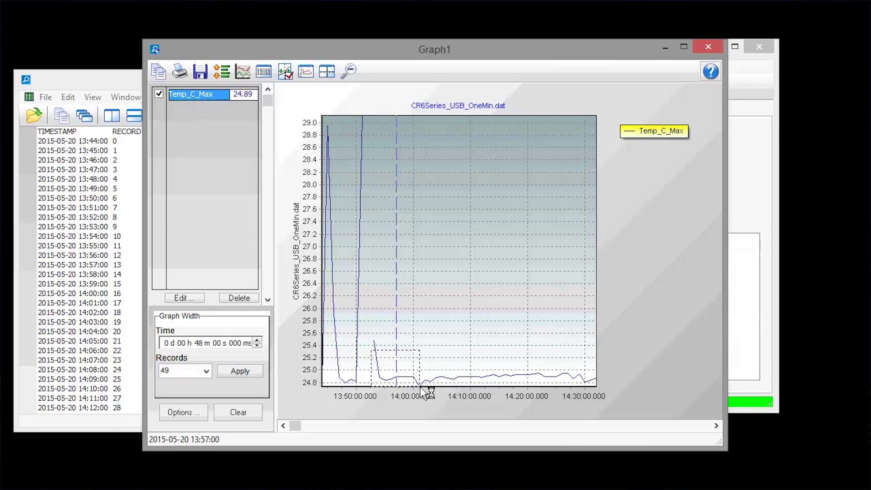
click(347, 71)
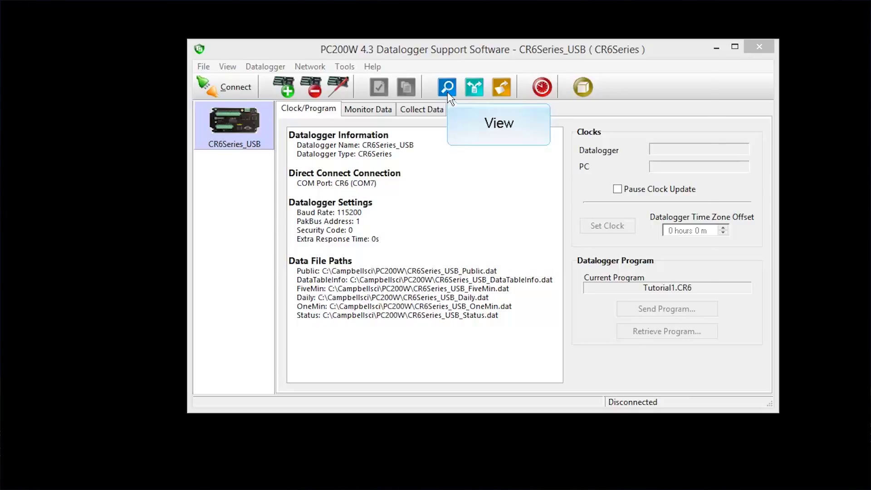
Relaunch View 4.2 and browse Local Disk (C:) toward the Campbellsci folder
click(446, 86)
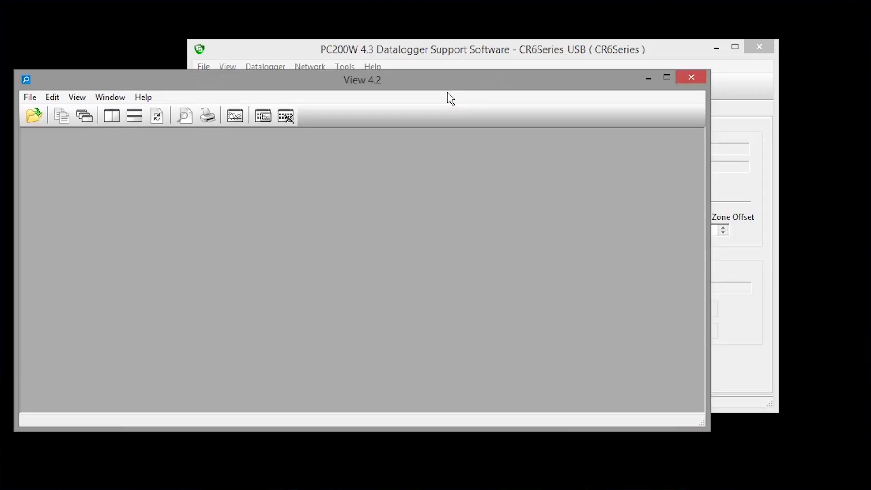
mouse_move(33, 116)
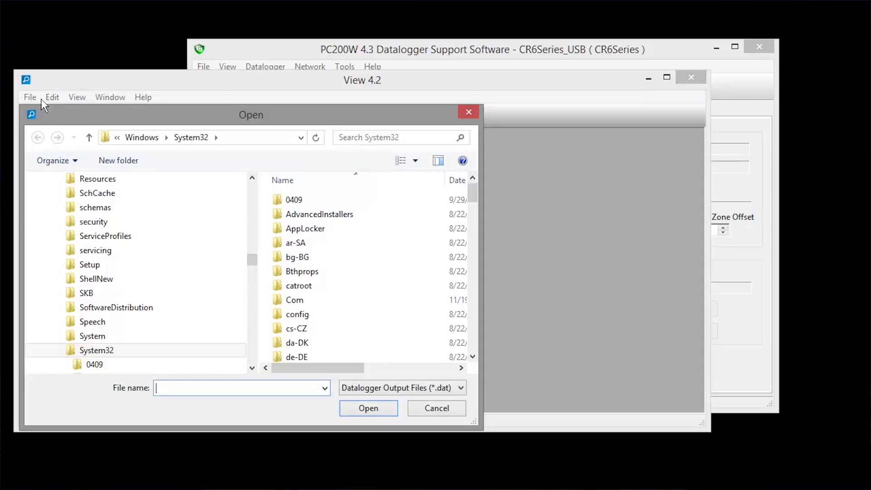
click(94, 221)
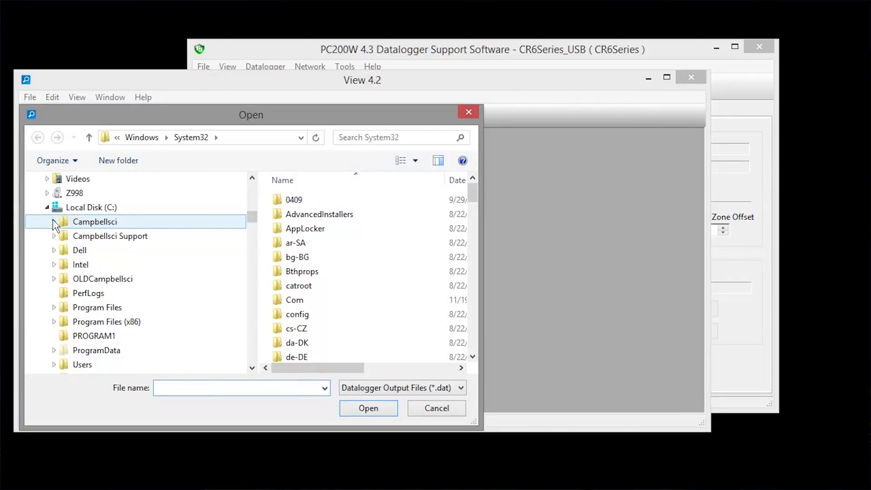